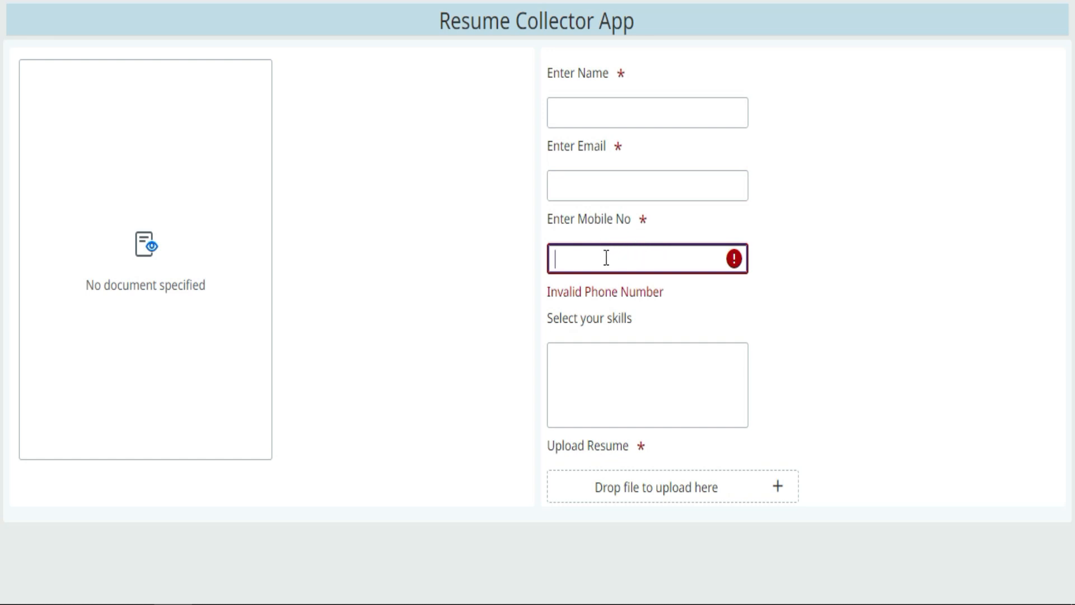
- Enter mobile numbers 1234568 and 894512548 in Enter Mobile No, then select the entry
{"action": "left_click", "coordinate": [604, 258]}
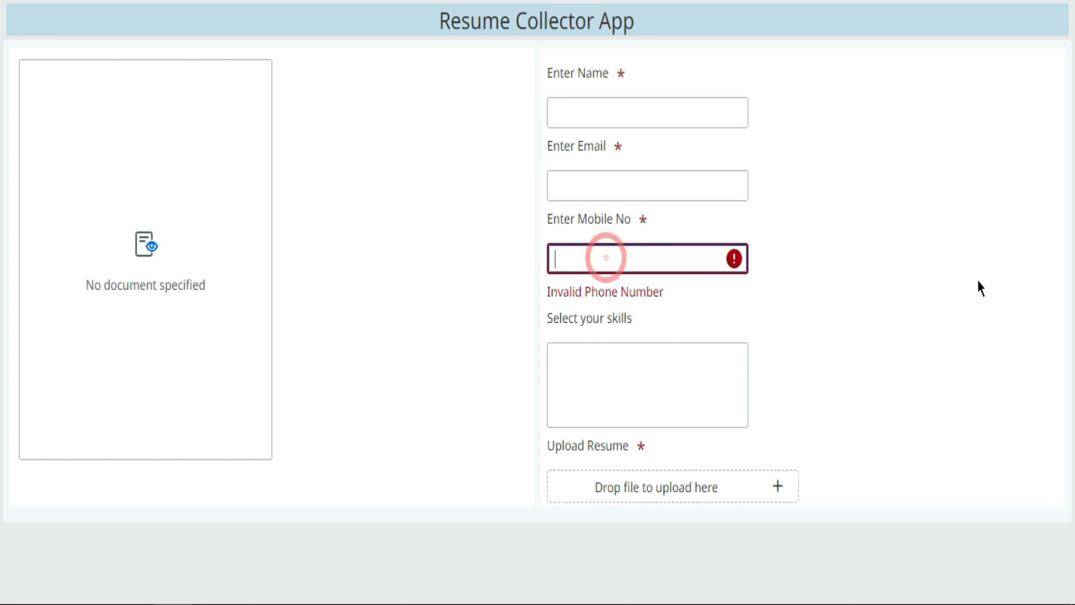
{"action": "type", "text": "12345687"}
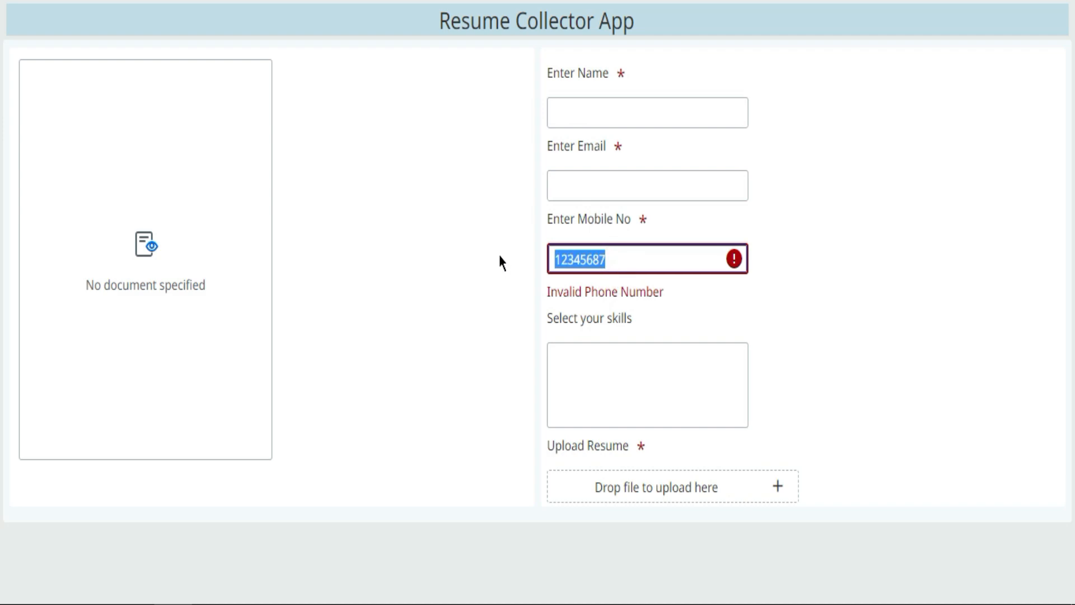
{"action": "type", "text": "894512548"}
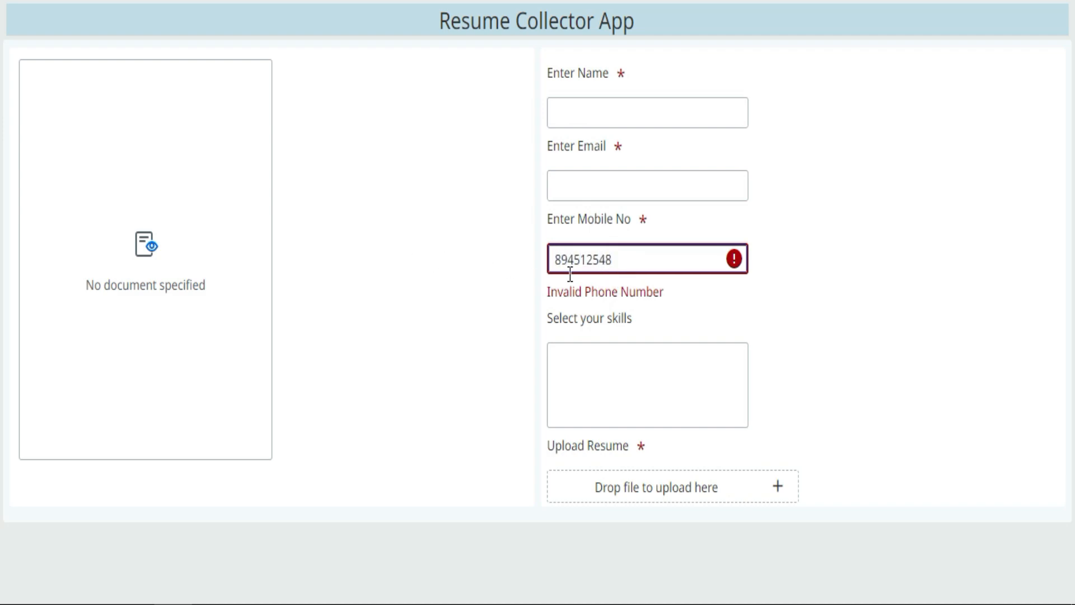
{"action": "double_click", "coordinate": [581, 260]}
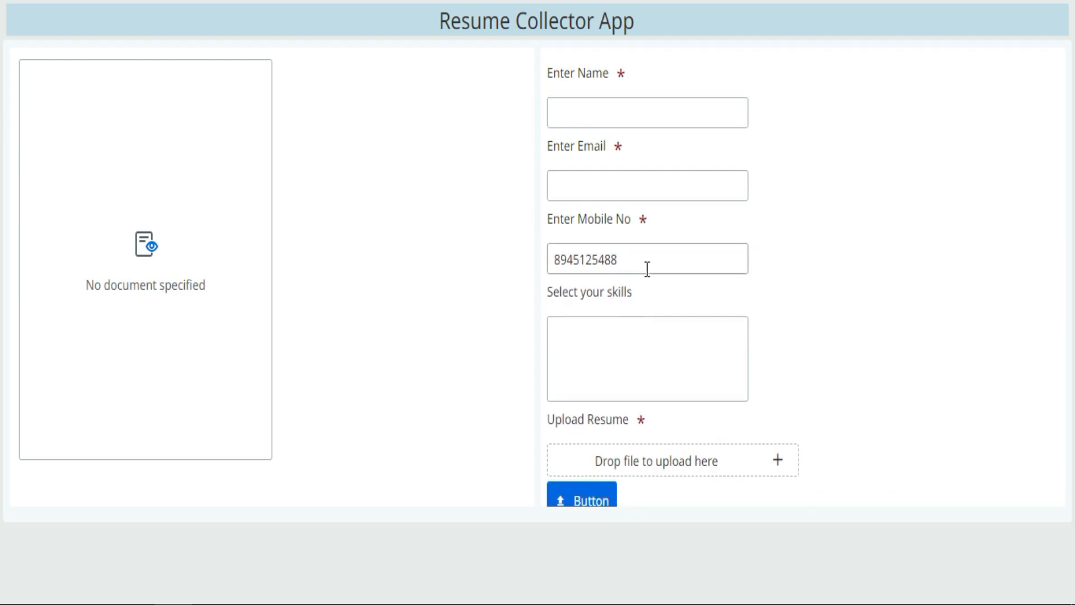
{"action": "triple_click", "coordinate": [614, 259]}
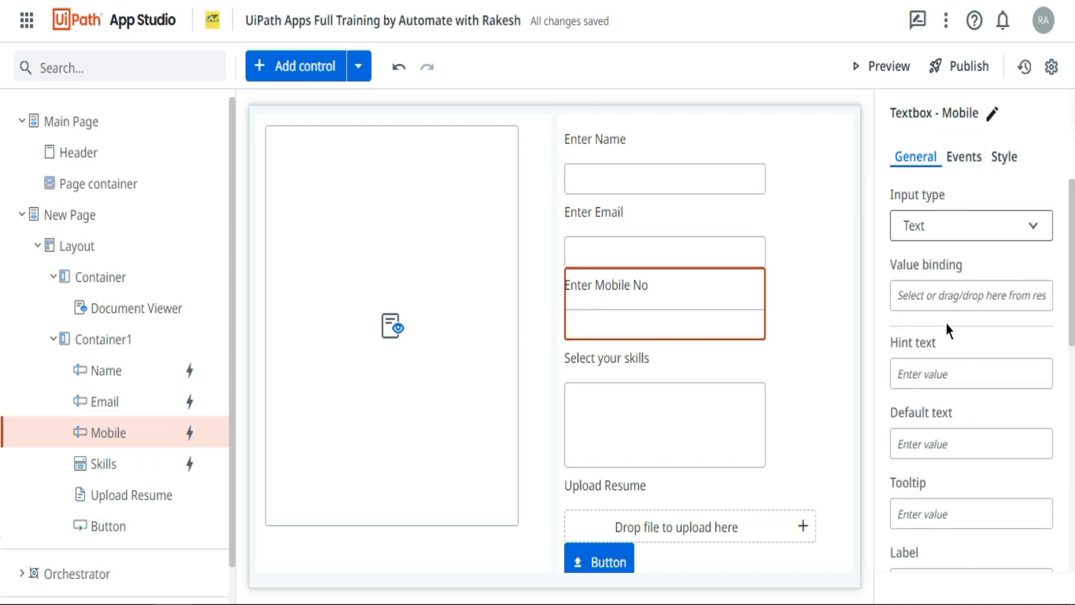
- Keep the Mobile textbox's Input type as Text and focus the empty Pattern (Regex) field
{"action": "scroll", "scroll_direction": "down", "scroll_amount": 3}
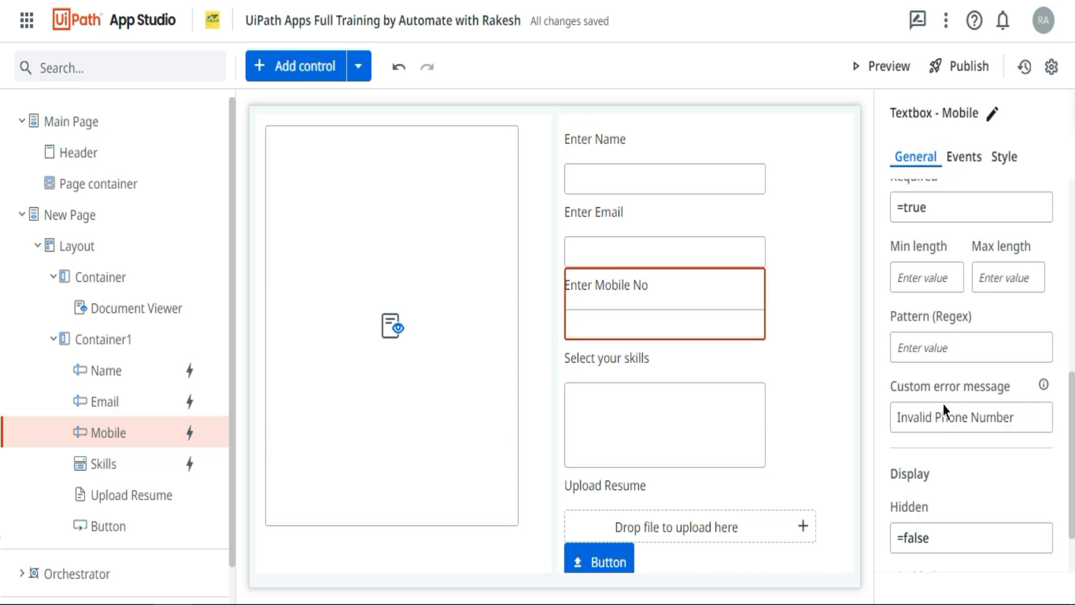
{"action": "mouse_move", "coordinate": [903, 329]}
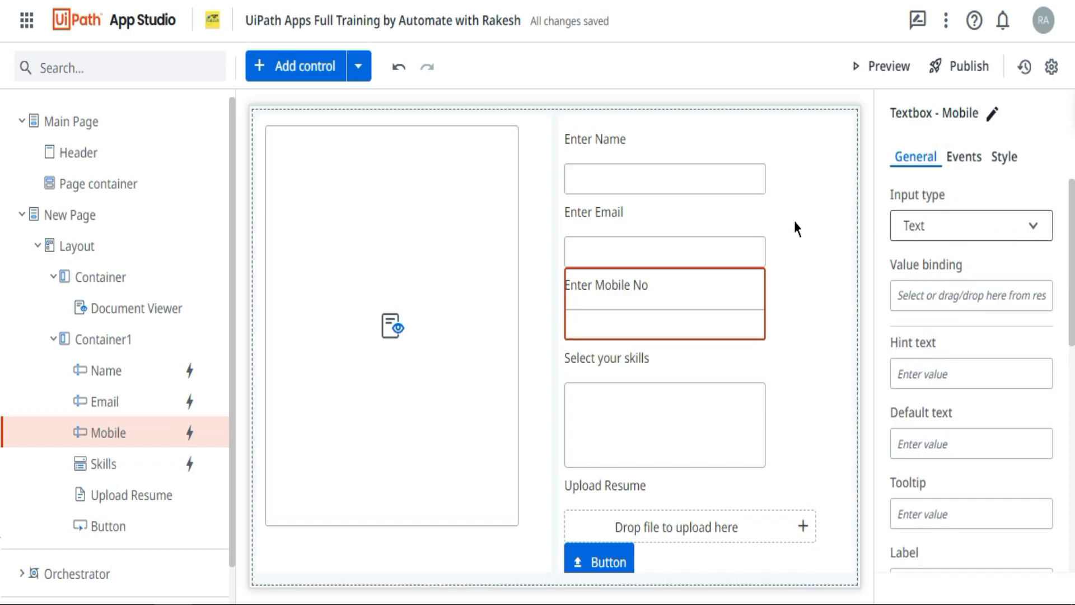
{"action": "left_click", "coordinate": [969, 225]}
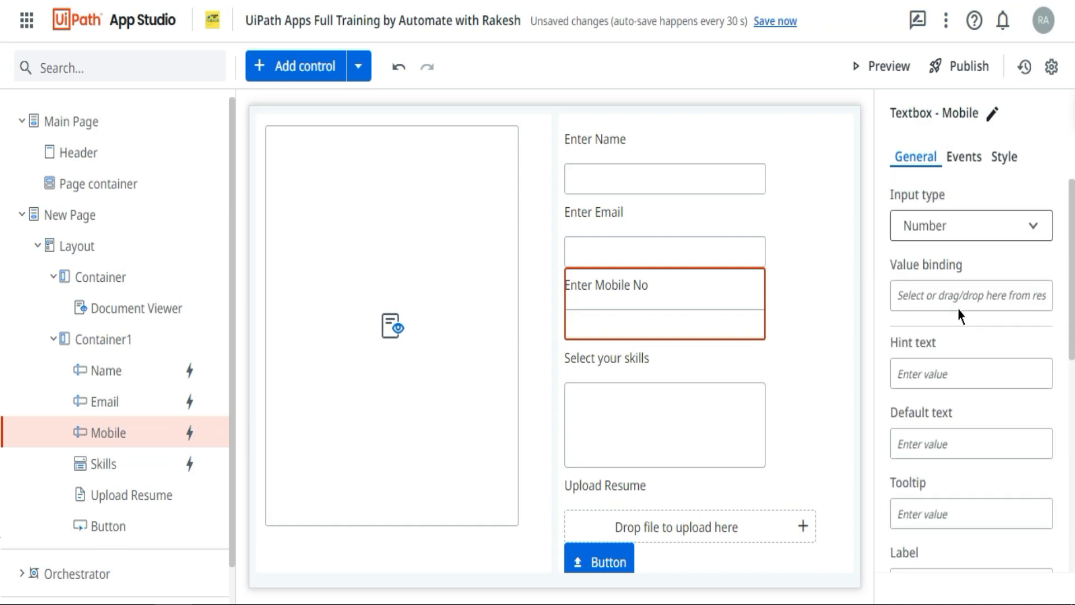
{"action": "left_click", "coordinate": [969, 226]}
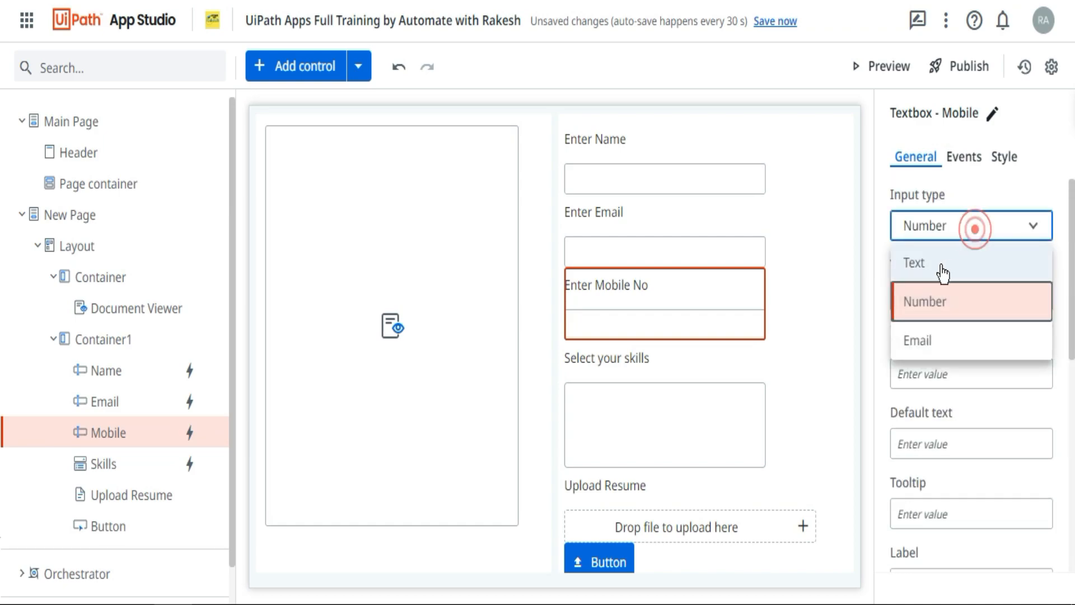
{"action": "mouse_move", "coordinate": [919, 351]}
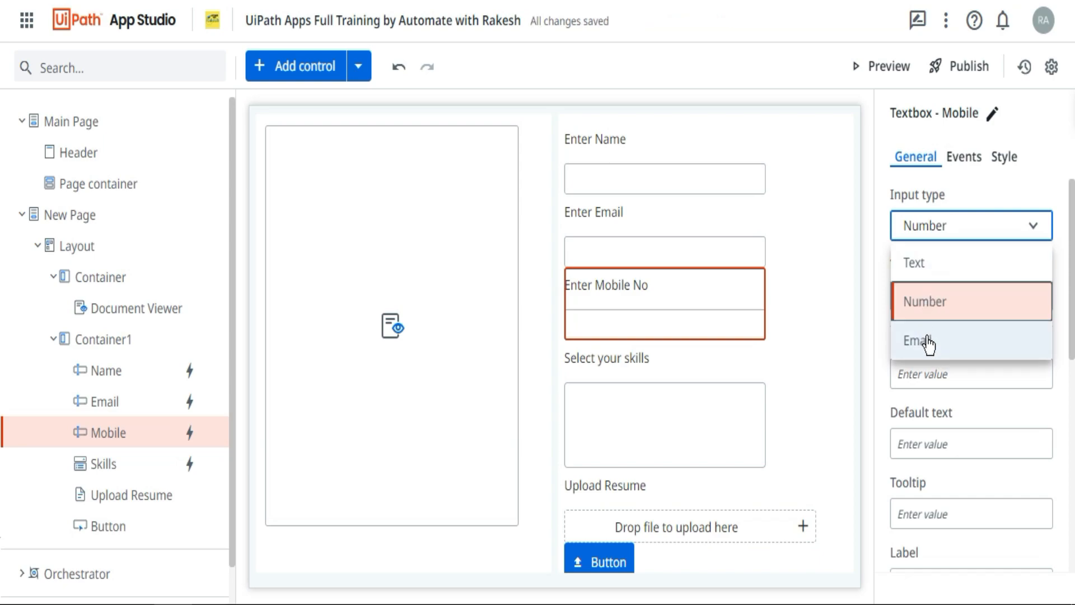
{"action": "mouse_move", "coordinate": [926, 346]}
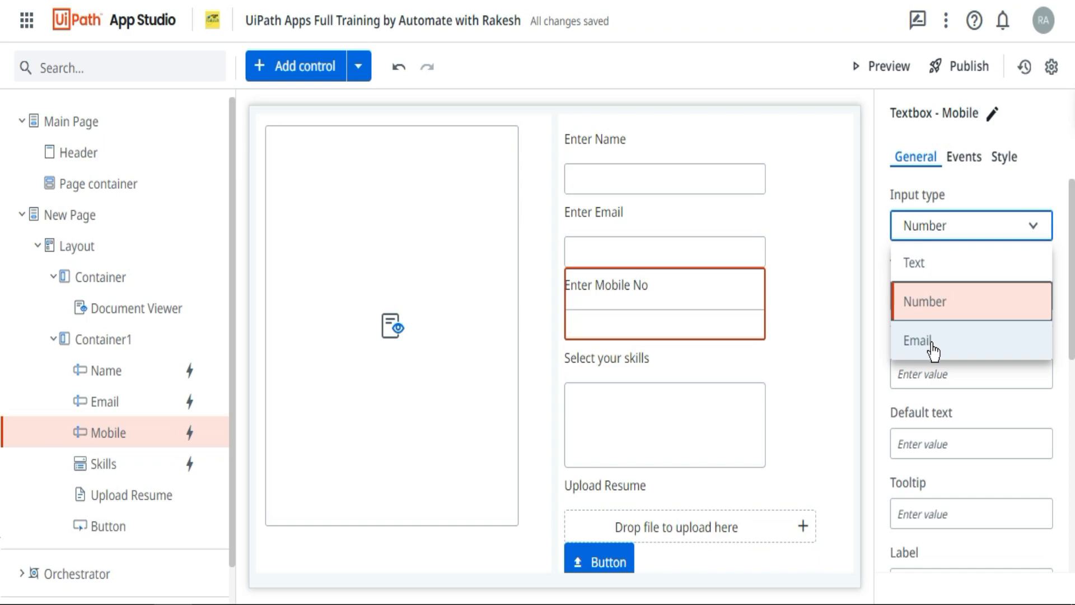
{"action": "mouse_move", "coordinate": [946, 357]}
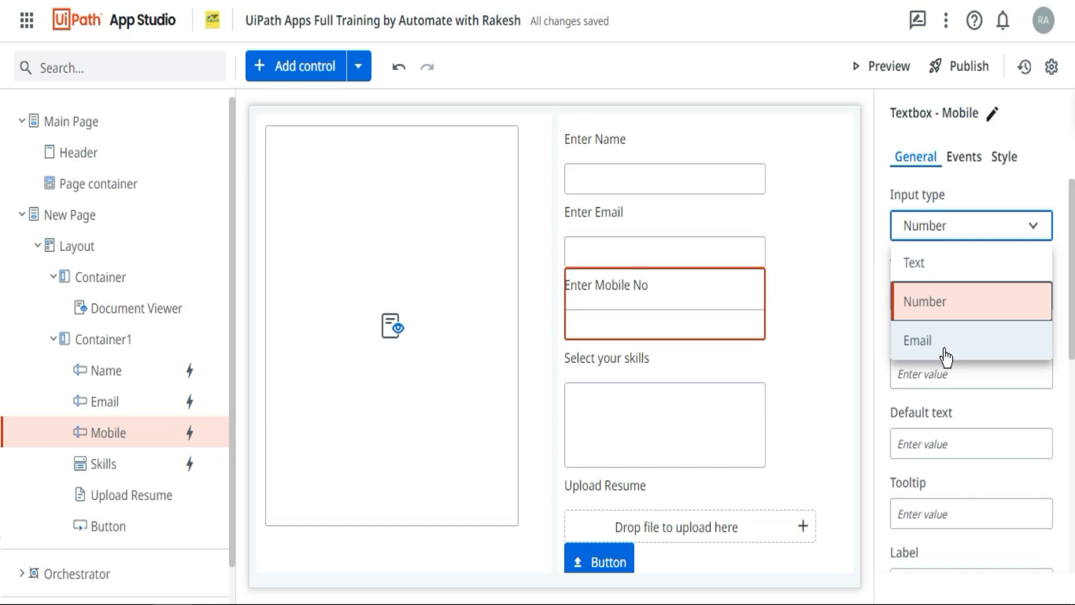
{"action": "left_click", "coordinate": [912, 262]}
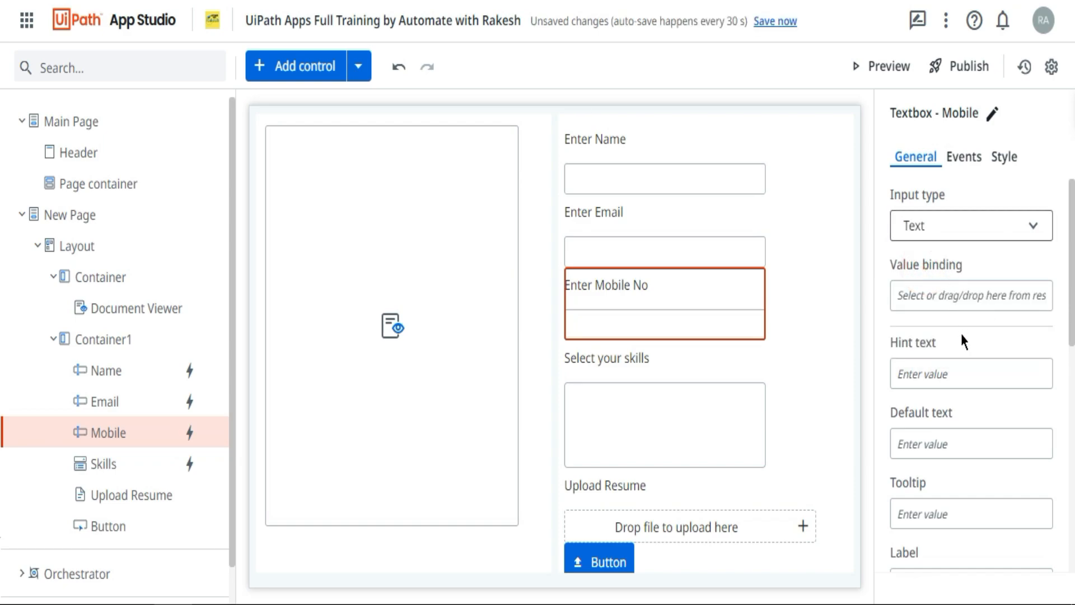
{"action": "scroll", "scroll_direction": "down", "scroll_amount": 3}
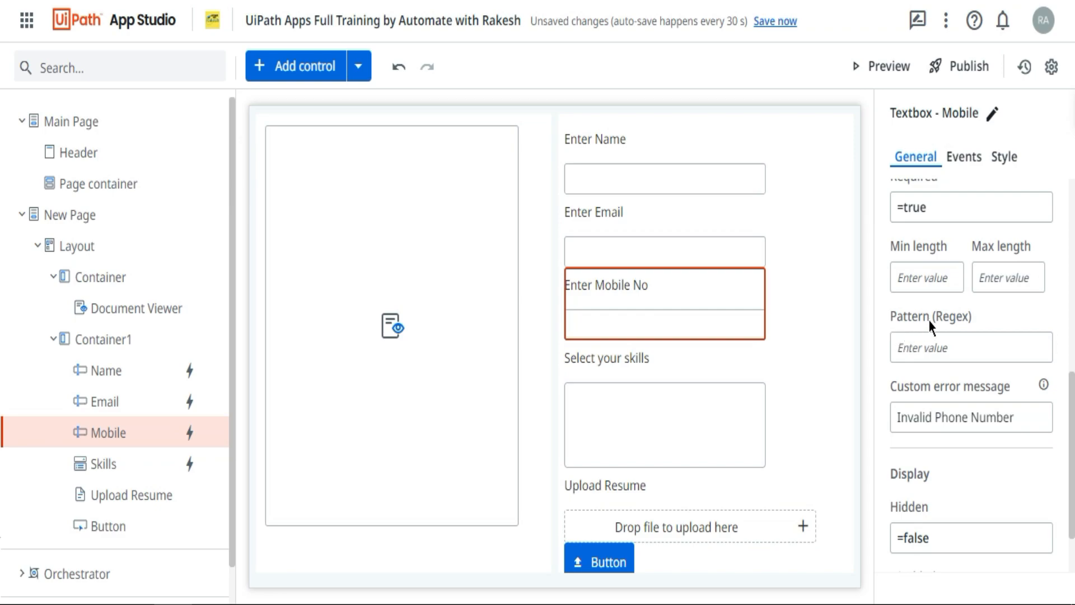
{"action": "left_click", "coordinate": [970, 346]}
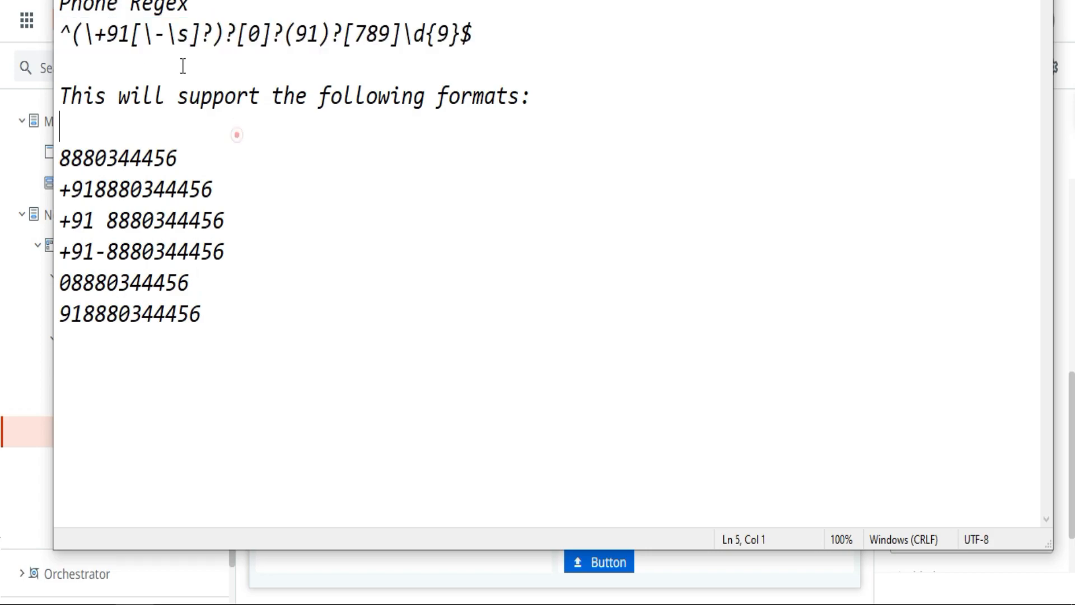
- Select exactly the regex expression under Phone Regex in the Notepad notes
{"action": "triple_click", "coordinate": [268, 32]}
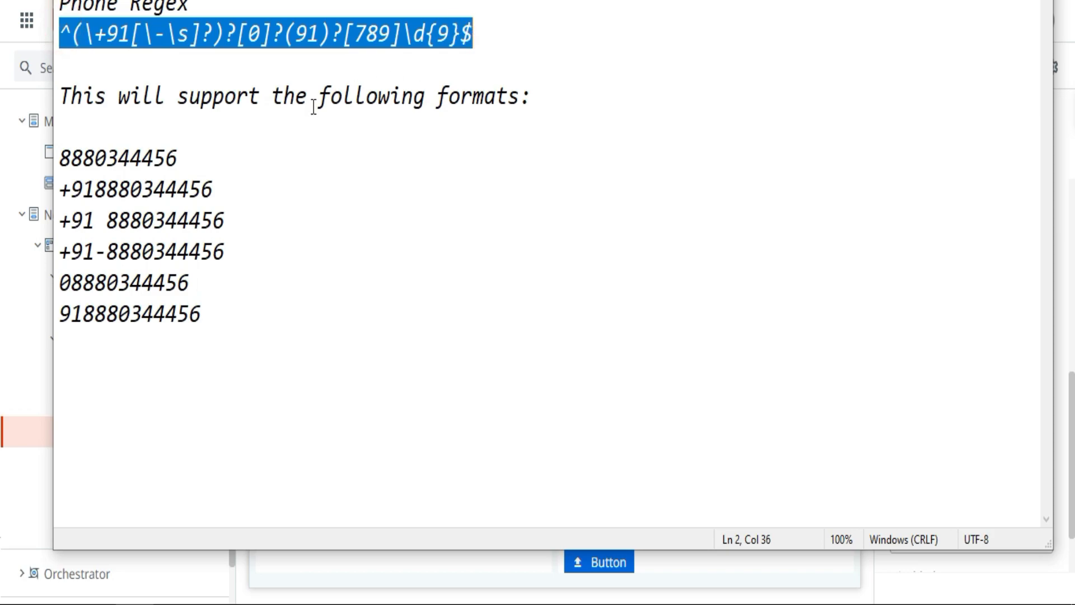
{"action": "left_click_drag", "start_coordinate": [62, 156], "coordinate": [205, 221]}
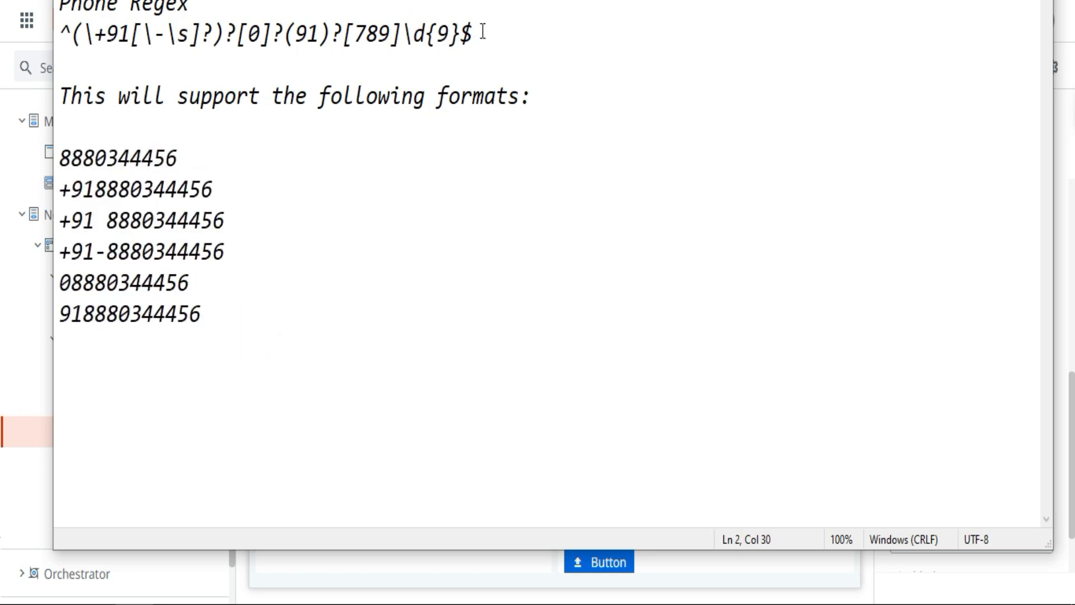
{"action": "triple_click", "coordinate": [268, 33]}
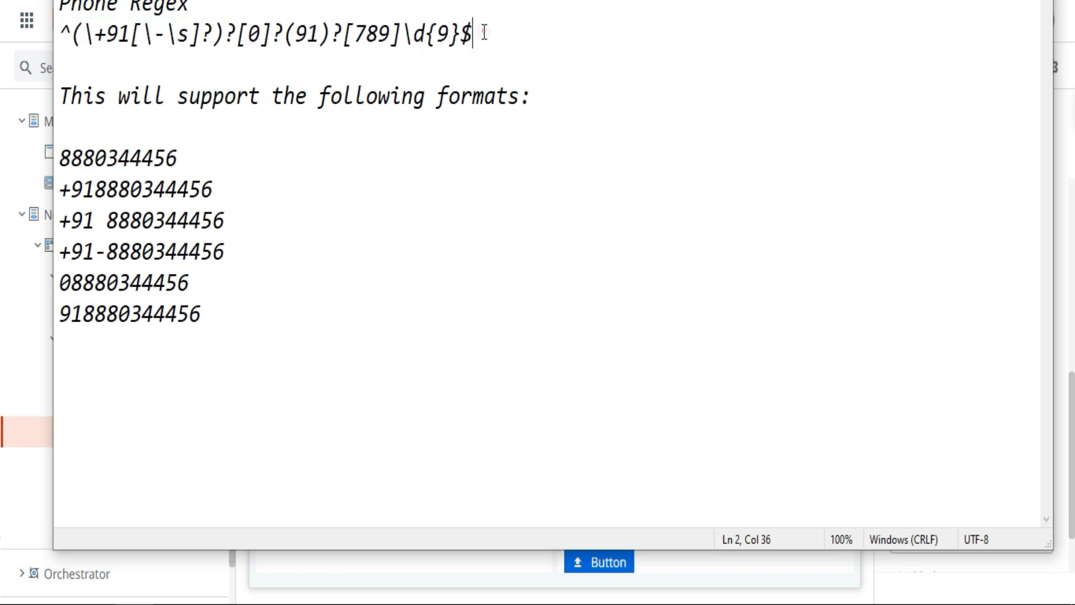
{"action": "left_click_drag", "start_coordinate": [483, 32], "coordinate": [68, 33]}
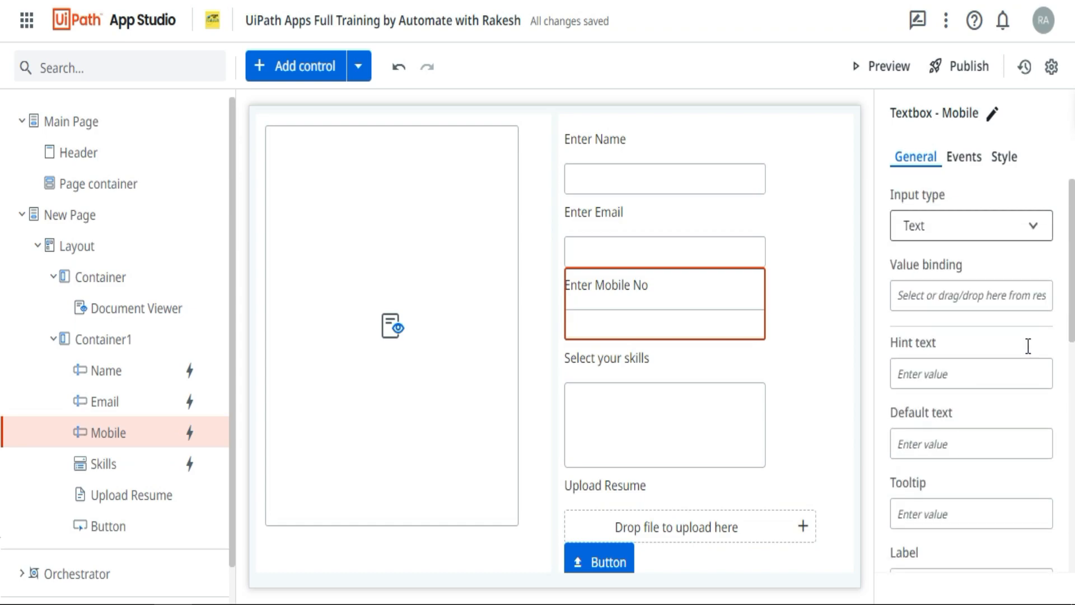
{"action": "mouse_move", "coordinate": [929, 256]}
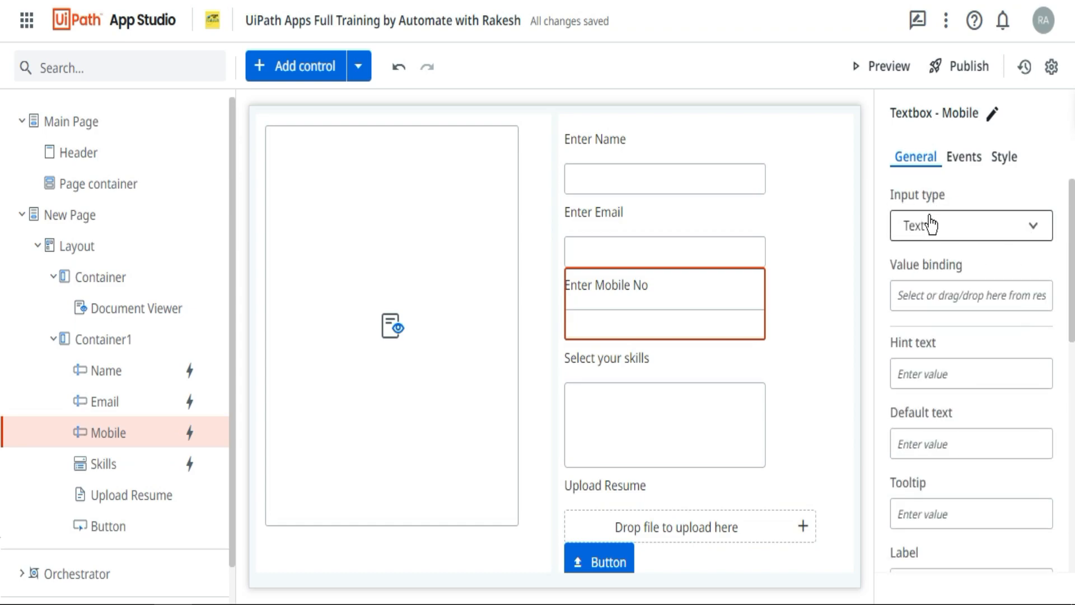
- Scroll the Textbox - Mobile settings with the regex applied, then launch Preview
{"action": "scroll", "scroll_direction": "down", "scroll_amount": 3}
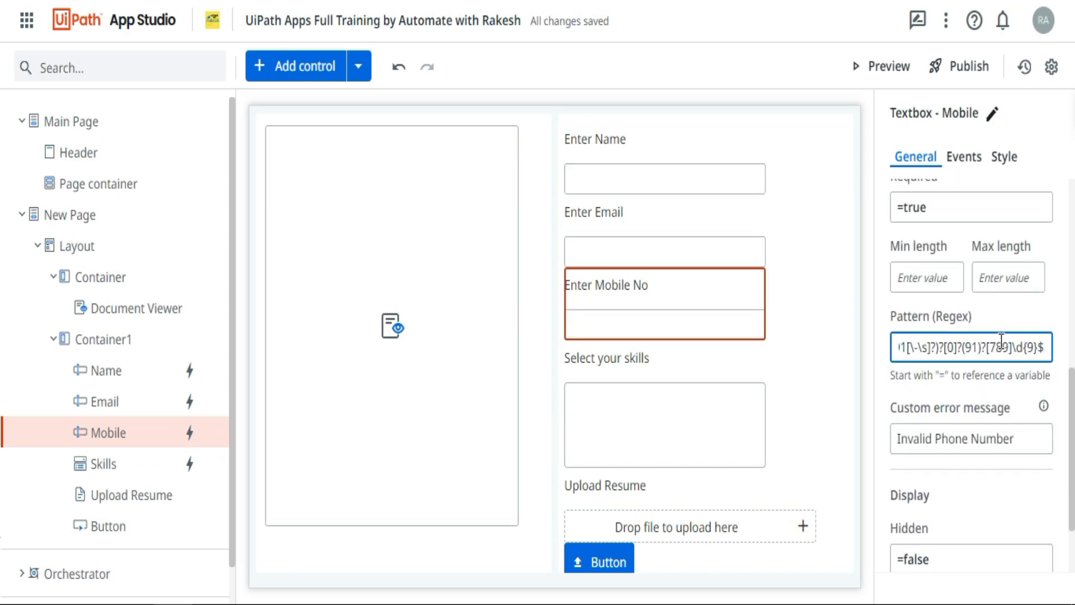
{"action": "scroll", "scroll_direction": "down", "scroll_amount": 3}
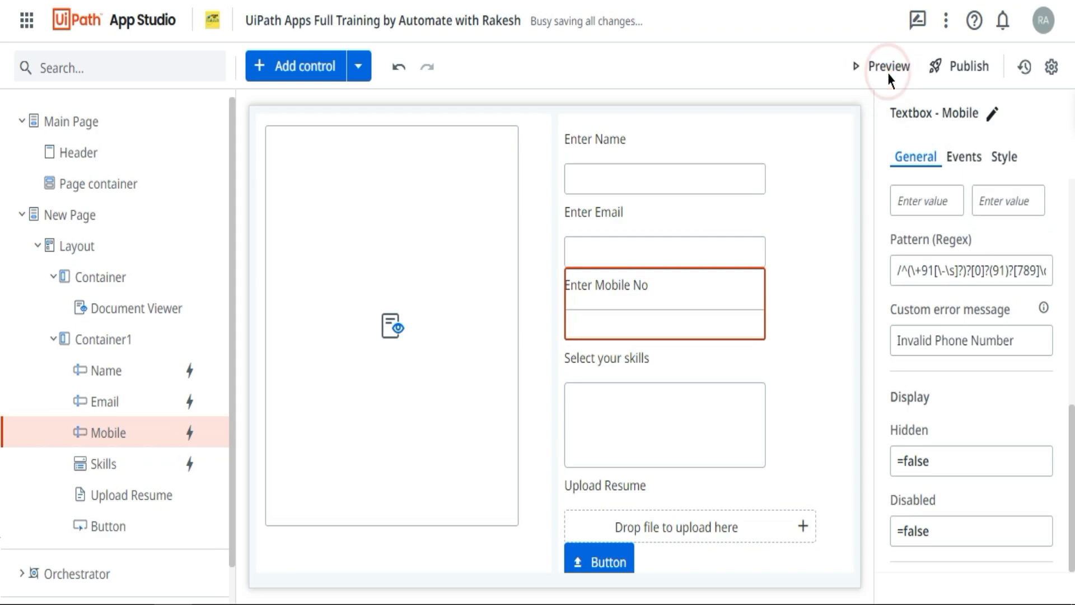
{"action": "left_click", "coordinate": [889, 66]}
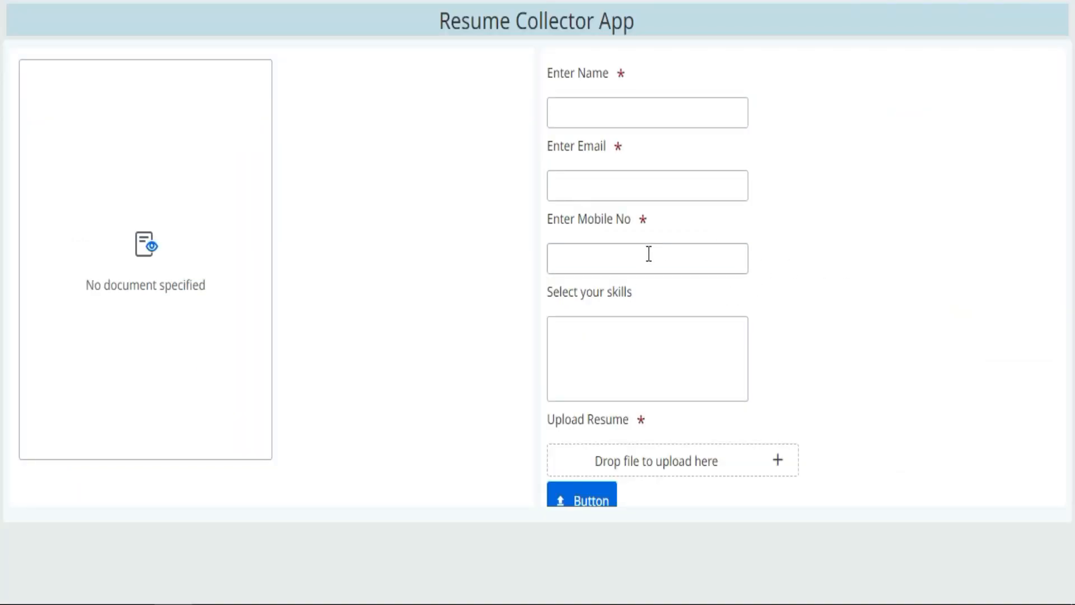
- Test Enter Mobile No with 'adfadfadf', 12, 9854587, 154 and 45 for the error
{"action": "type", "text": "adfadfadf"}
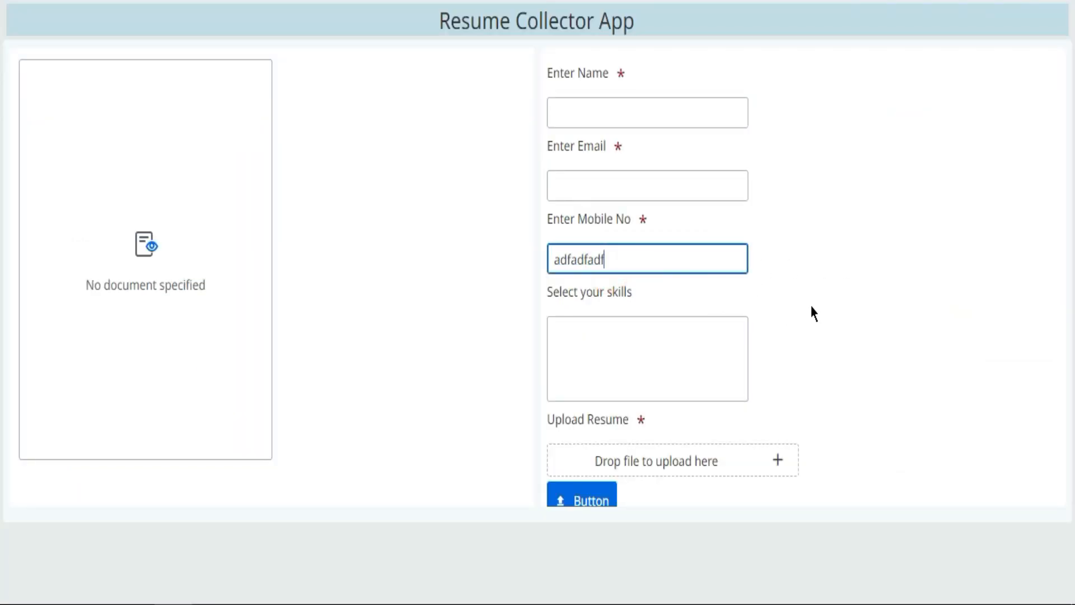
{"action": "left_click", "coordinate": [581, 499]}
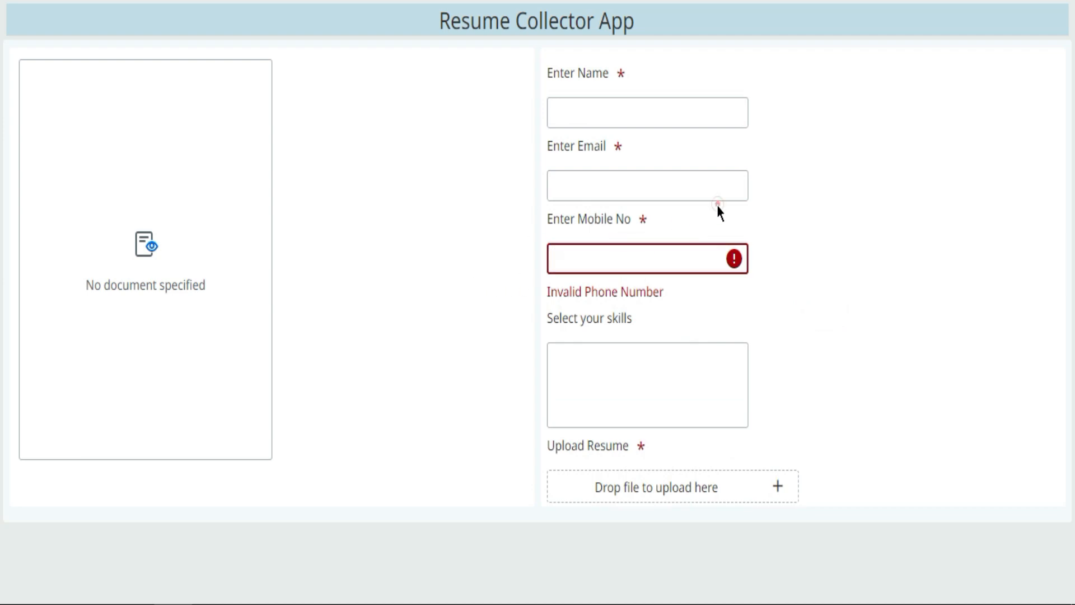
{"action": "type", "text": "123458745558"}
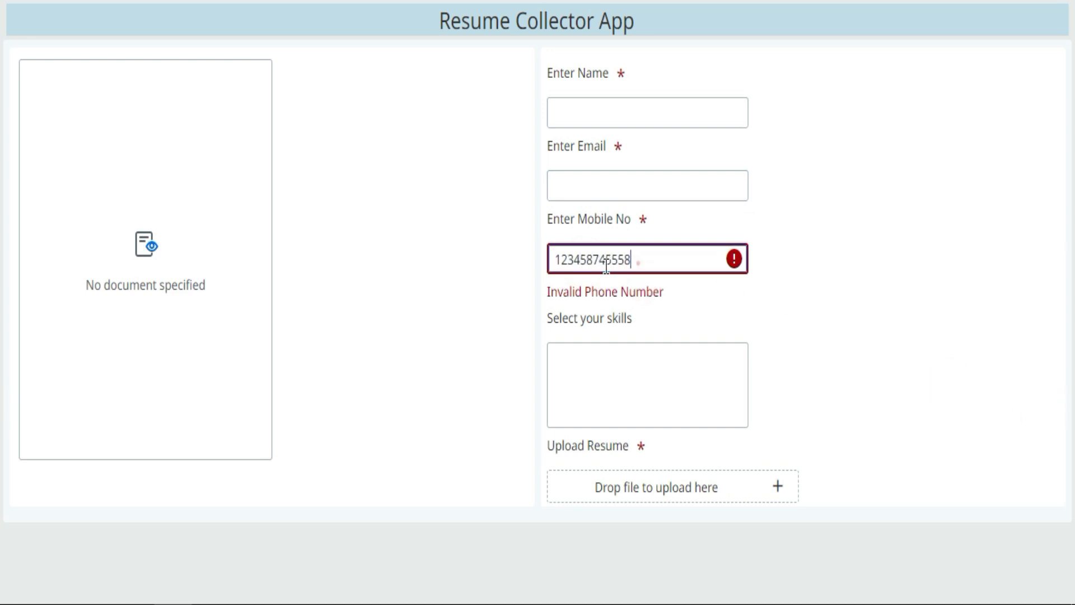
{"action": "type", "text": "9854587"}
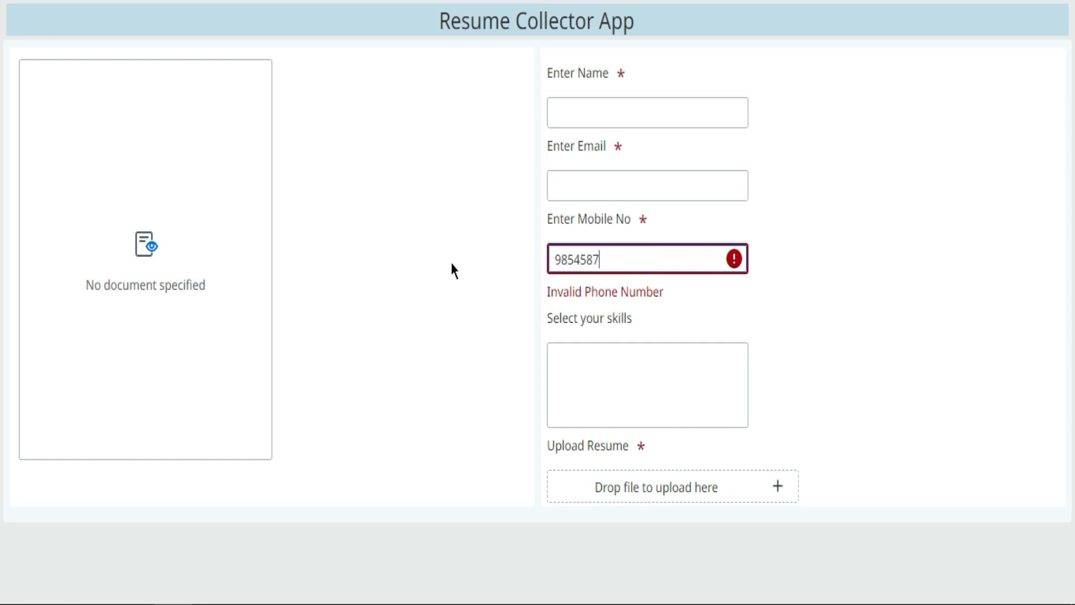
{"action": "type", "text": "154"}
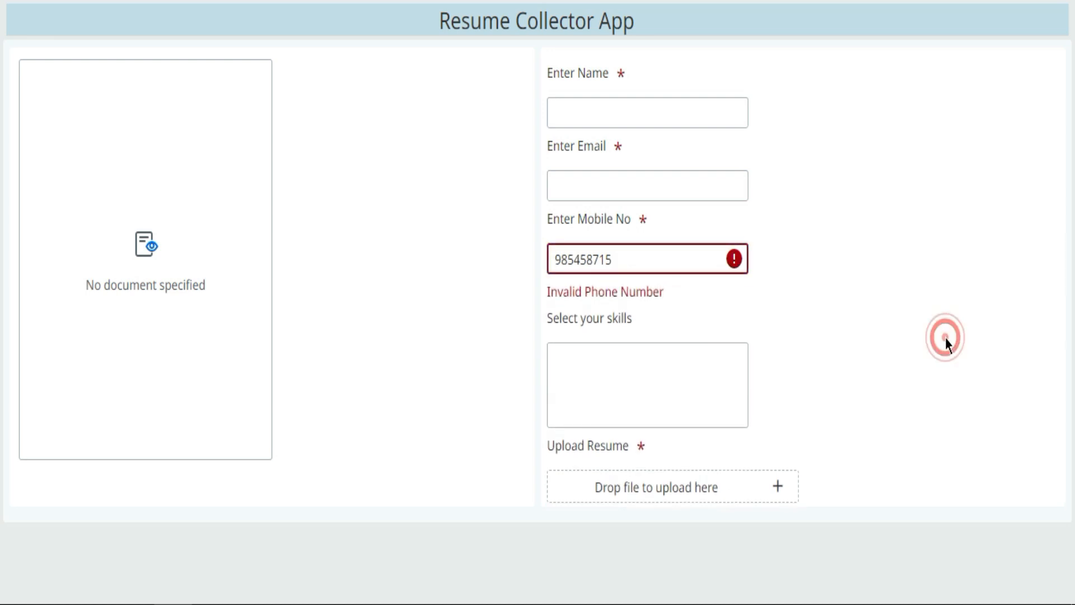
{"action": "type", "text": "45"}
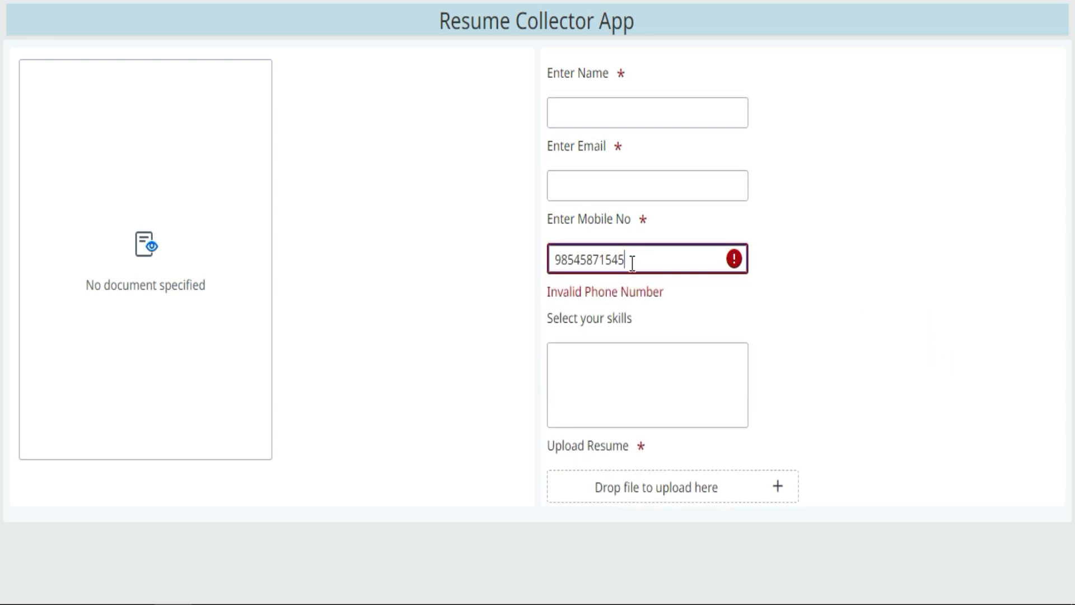